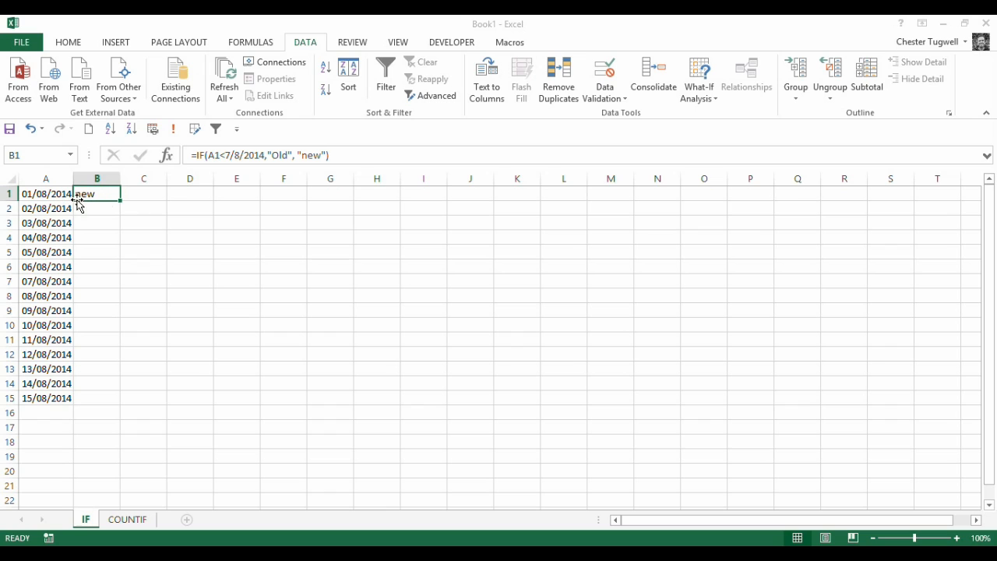
pyautogui.moveTo(233, 156)
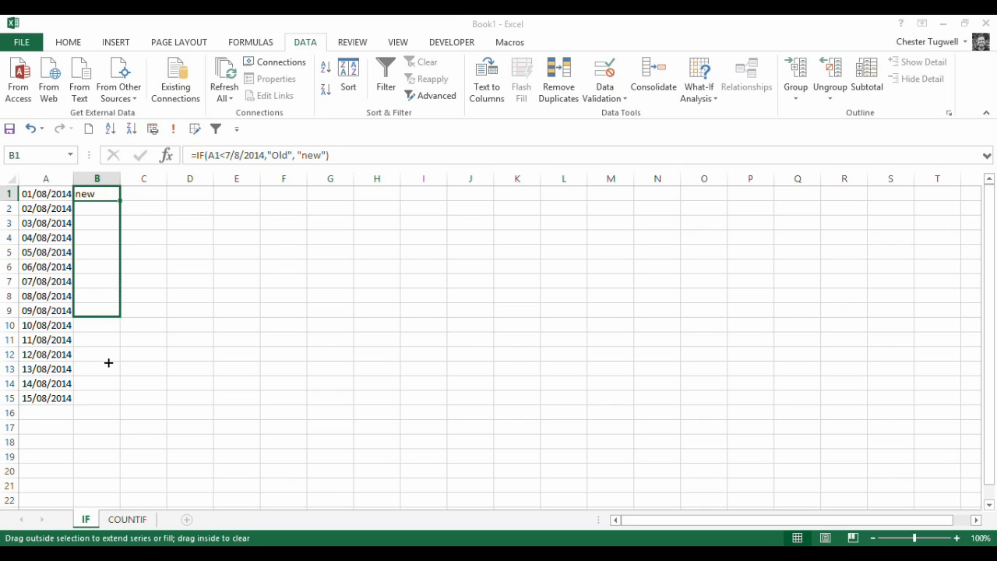
# Fill =IF(A1<7/8/2014,"Old","new") from B1 down to B15; every row reads new
pyautogui.moveTo(122, 201); pyautogui.dragTo(97, 399)
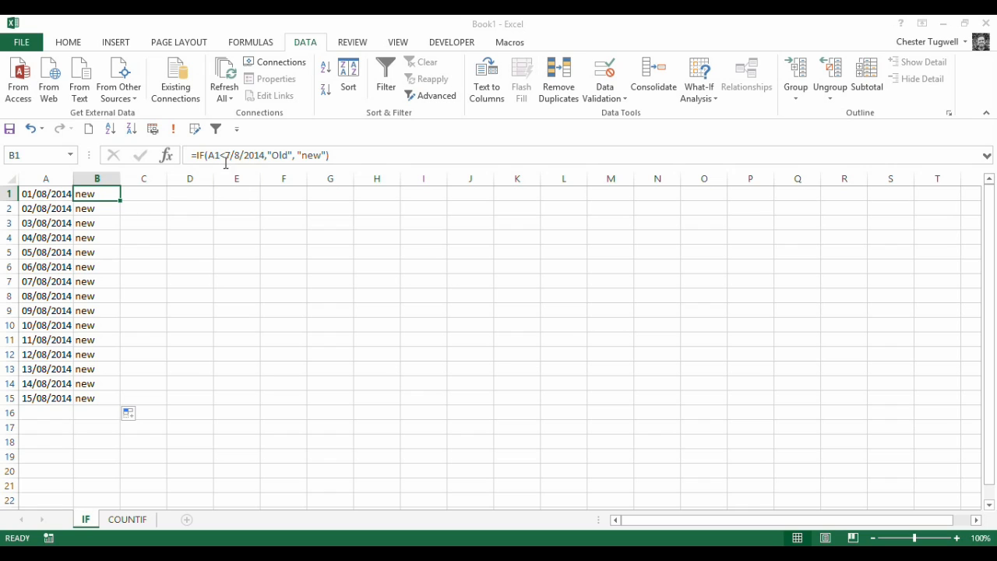
pyautogui.moveTo(251, 156)
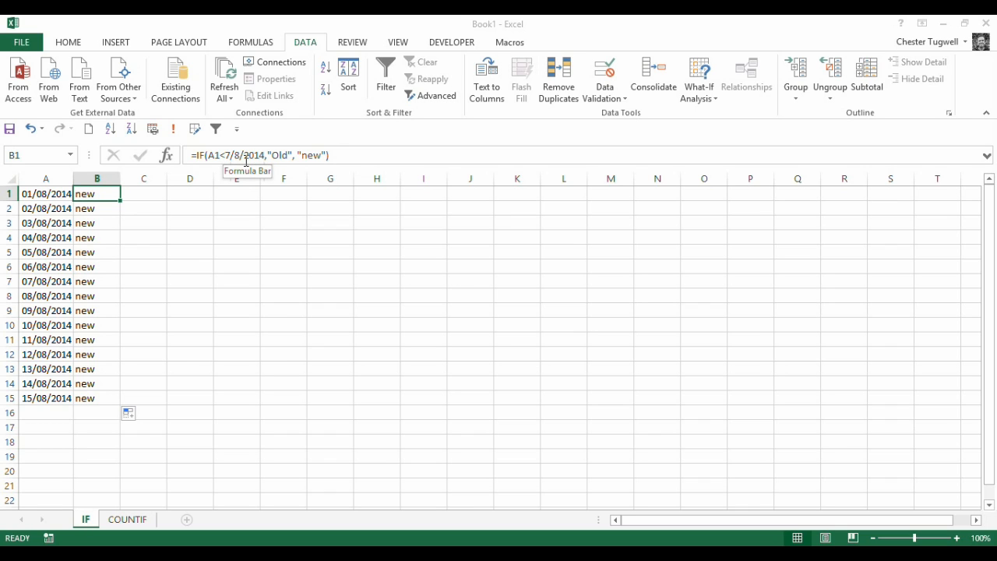
pyautogui.moveTo(258, 196)
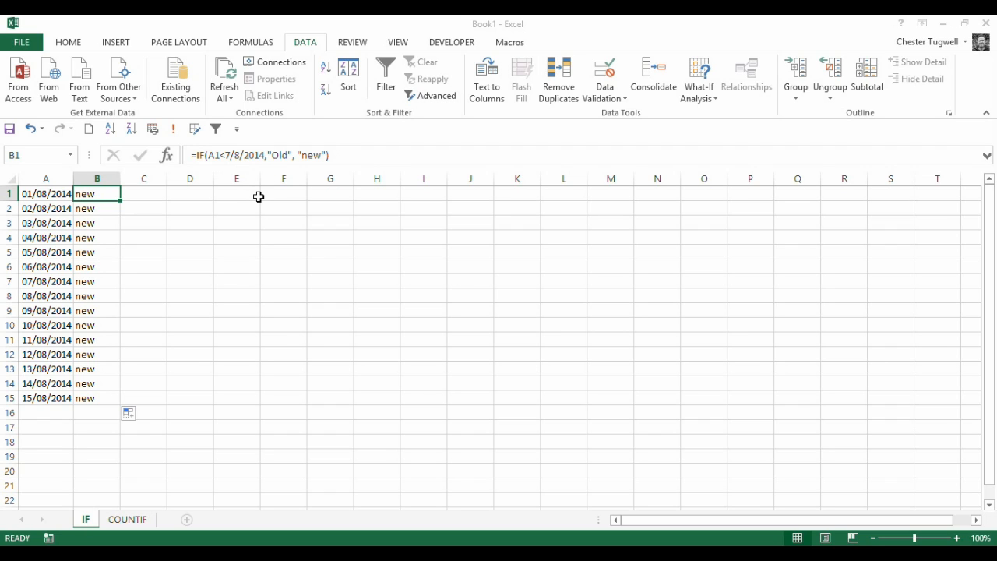
pyautogui.moveTo(259, 202)
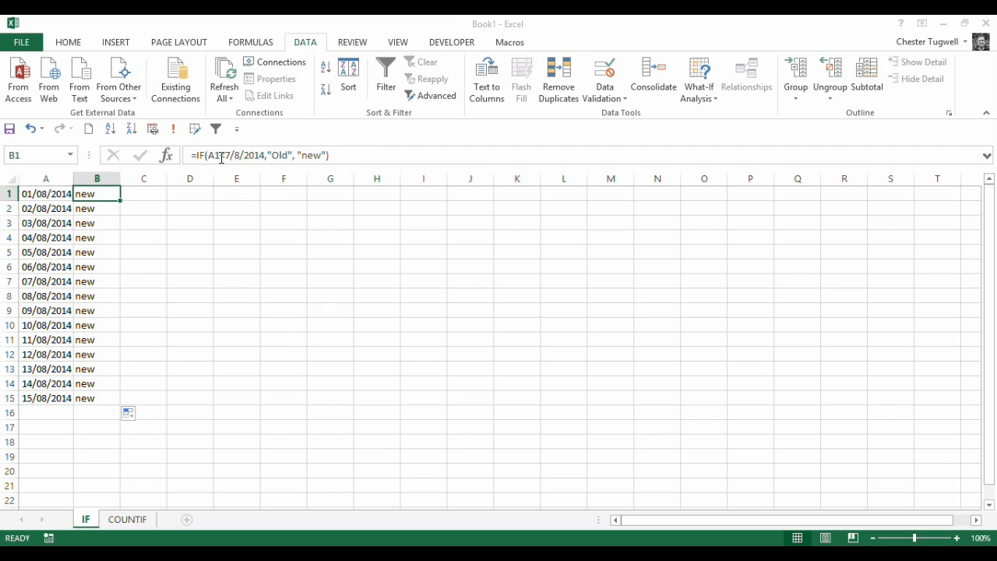
pyautogui.moveTo(226, 156)
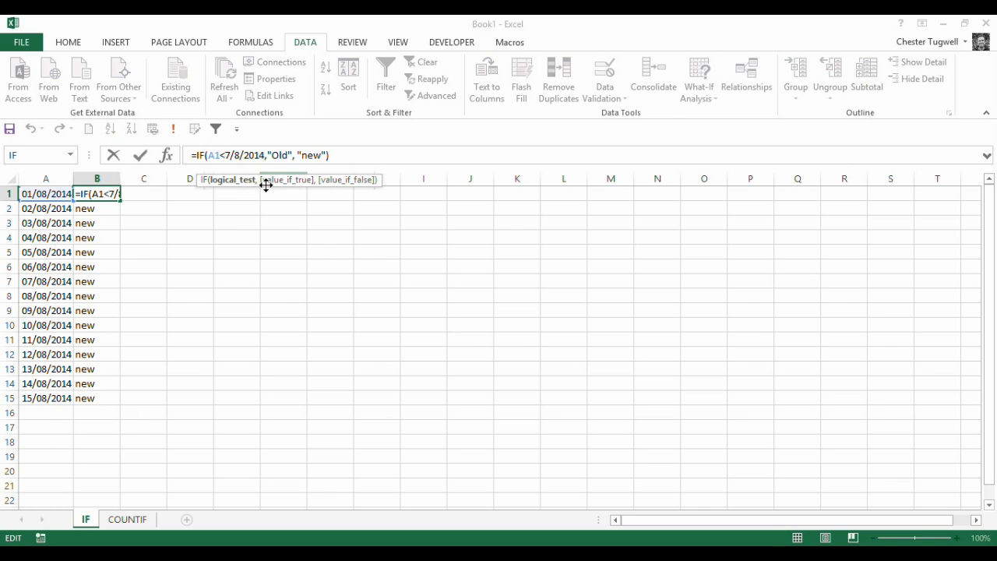
# Wrap the cutoff in DATEVALUE("7/8/2014") and fill B1:B15 so rows 1–6 read Old
pyautogui.write('datevalue')
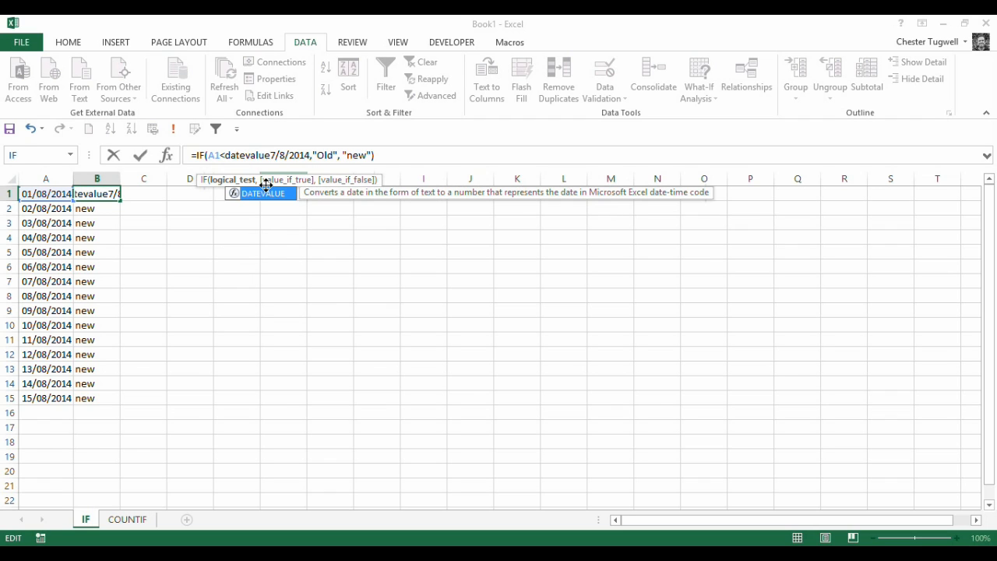
pyautogui.write('"')
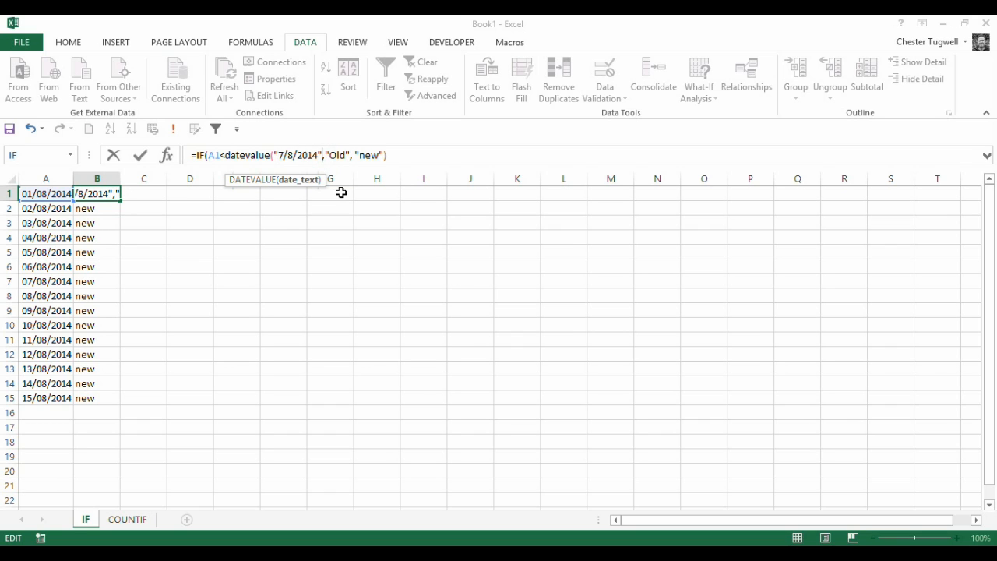
pyautogui.click(243, 156)
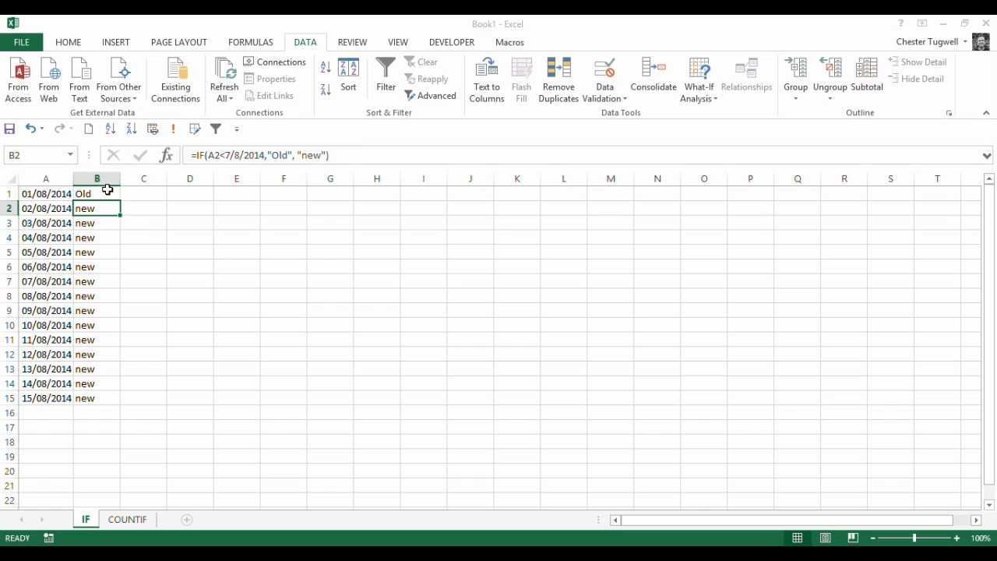
pyautogui.moveTo(97, 193); pyautogui.dragTo(97, 404)
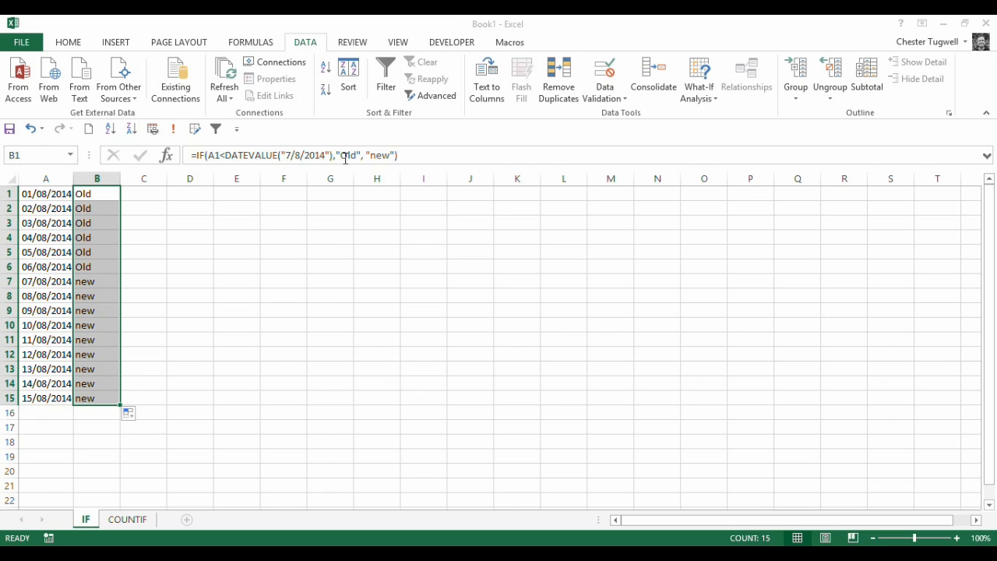
pyautogui.moveTo(374, 156)
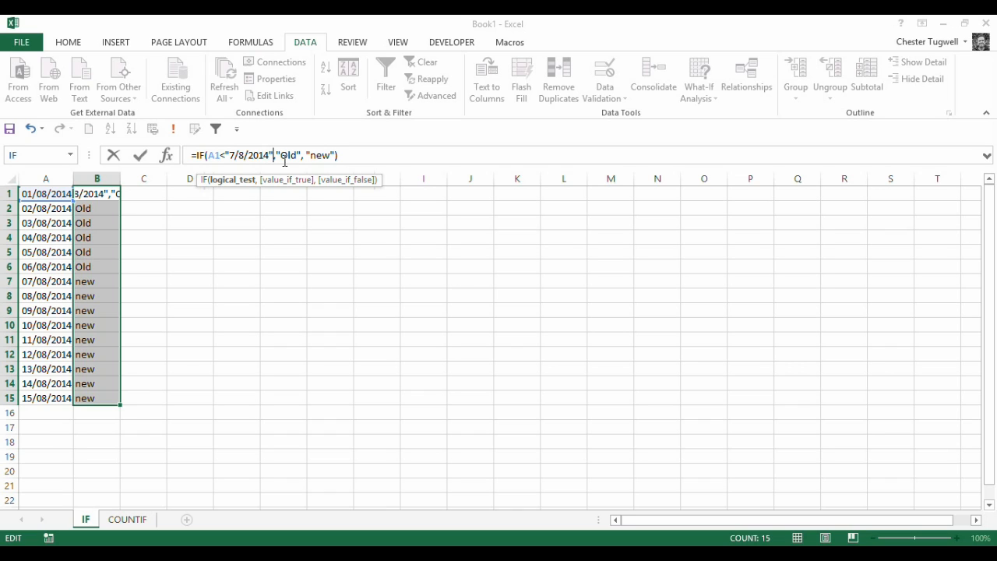
pyautogui.moveTo(314, 201)
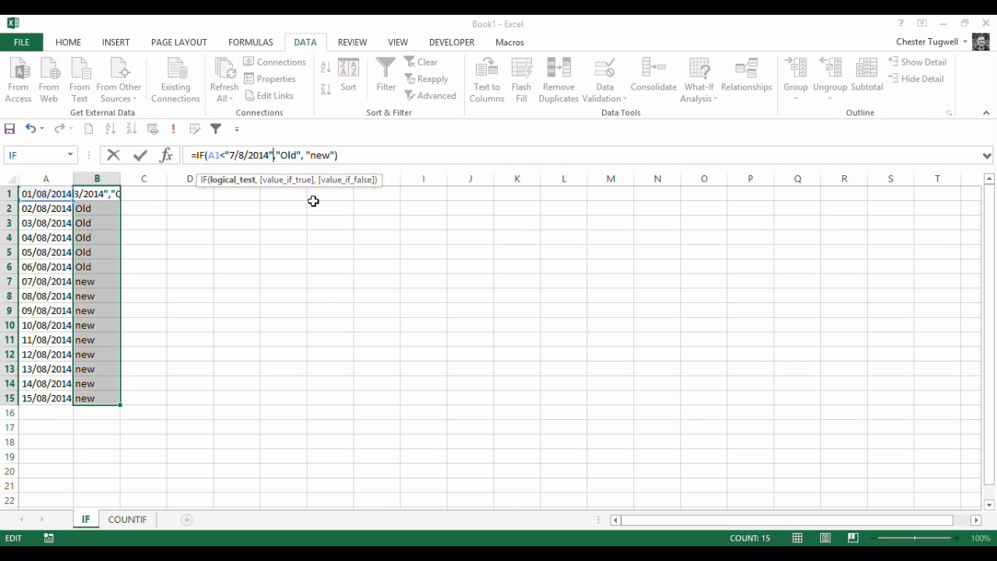
# Replace DATEVALUE with "7/8/2014"+0 in B1, still labelling the first six dates Old
pyautogui.write('+0')
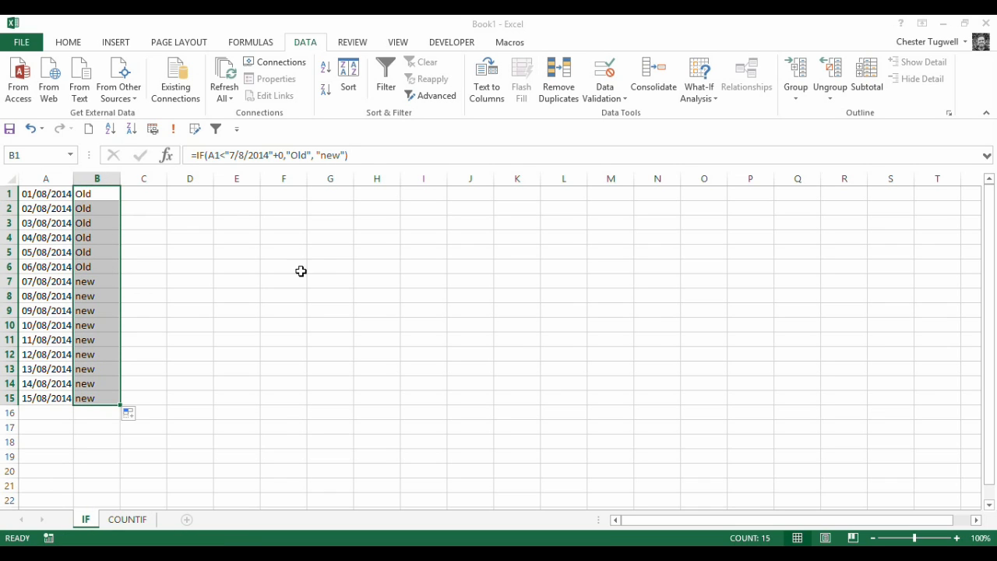
pyautogui.moveTo(240, 170)
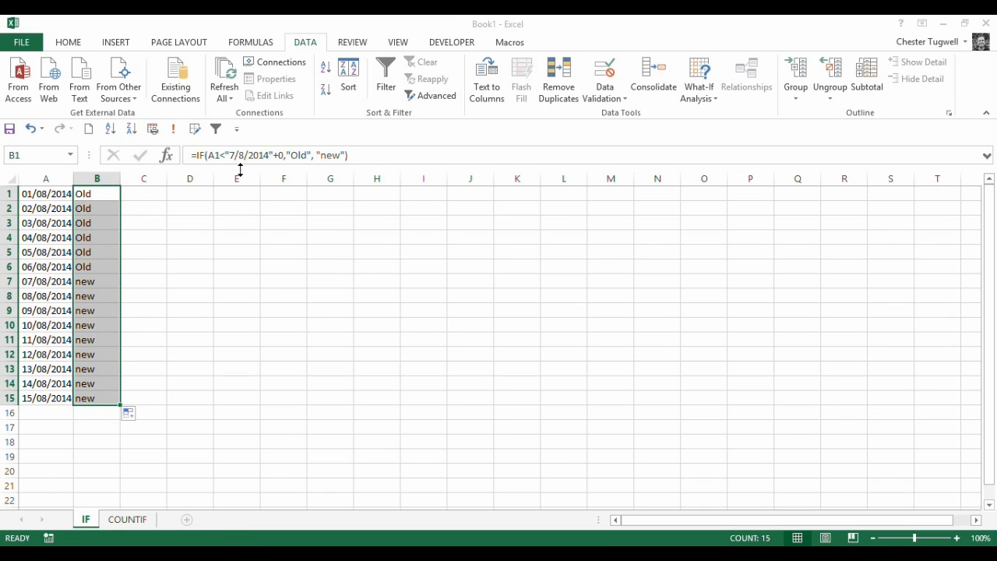
pyautogui.moveTo(277, 154)
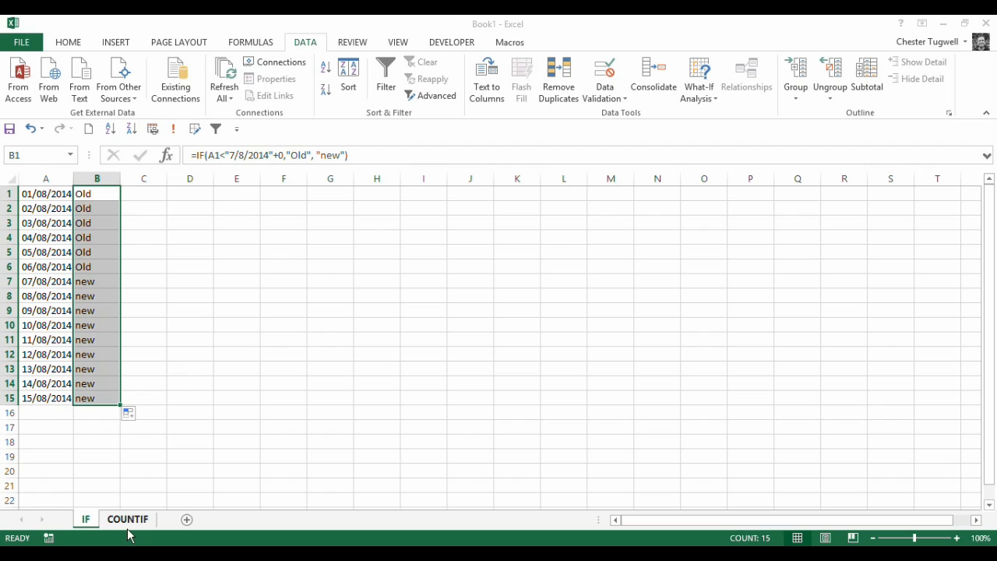
# On the COUNTIF sheet, begin =countifs( in cell C1
pyautogui.click(128, 519)
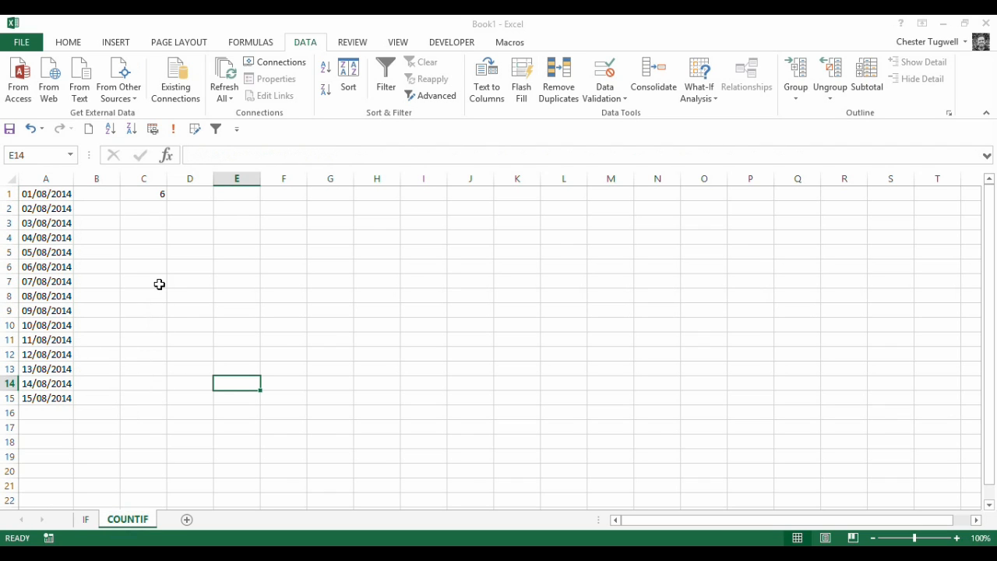
pyautogui.click(143, 193)
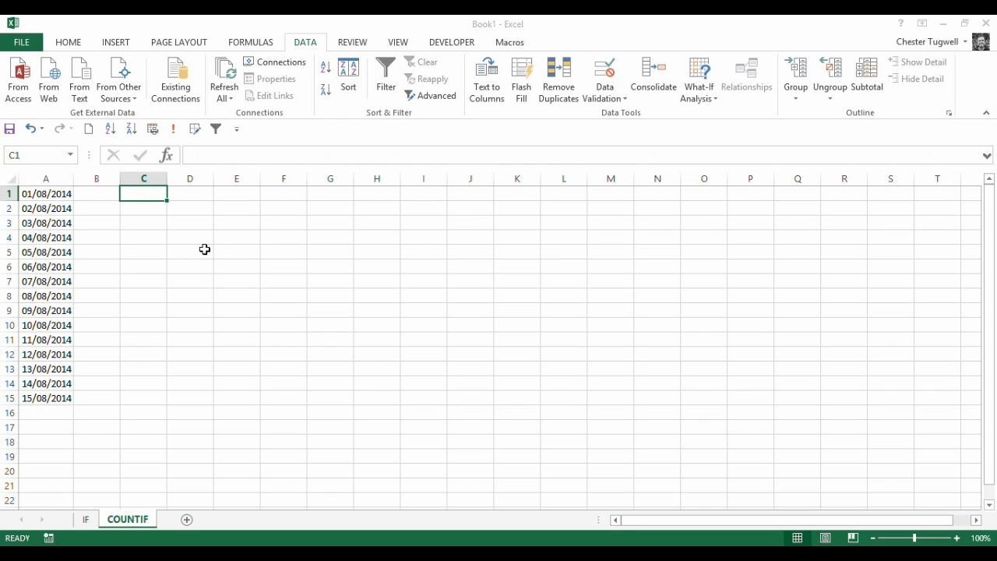
pyautogui.moveTo(167, 237)
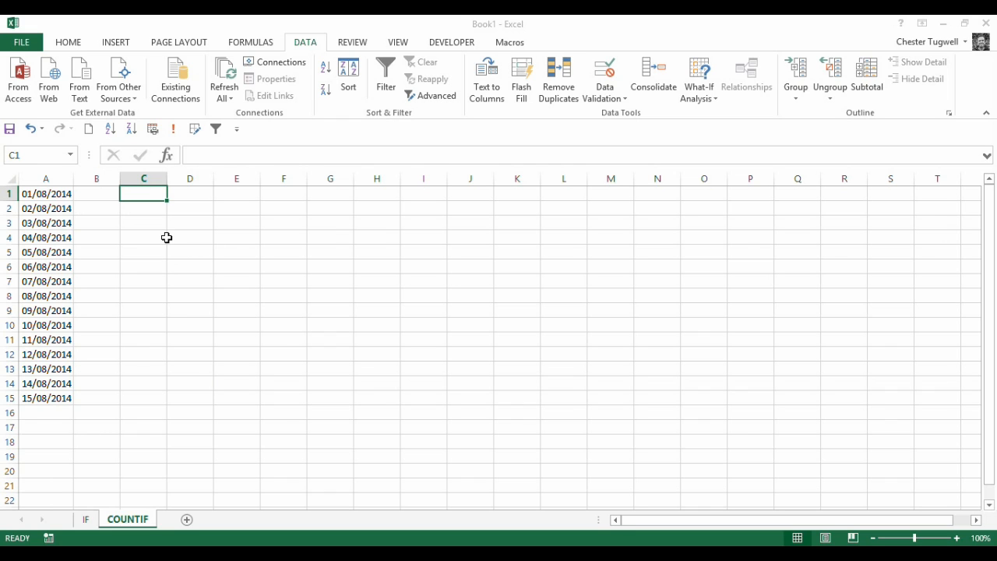
pyautogui.write('=cpo')
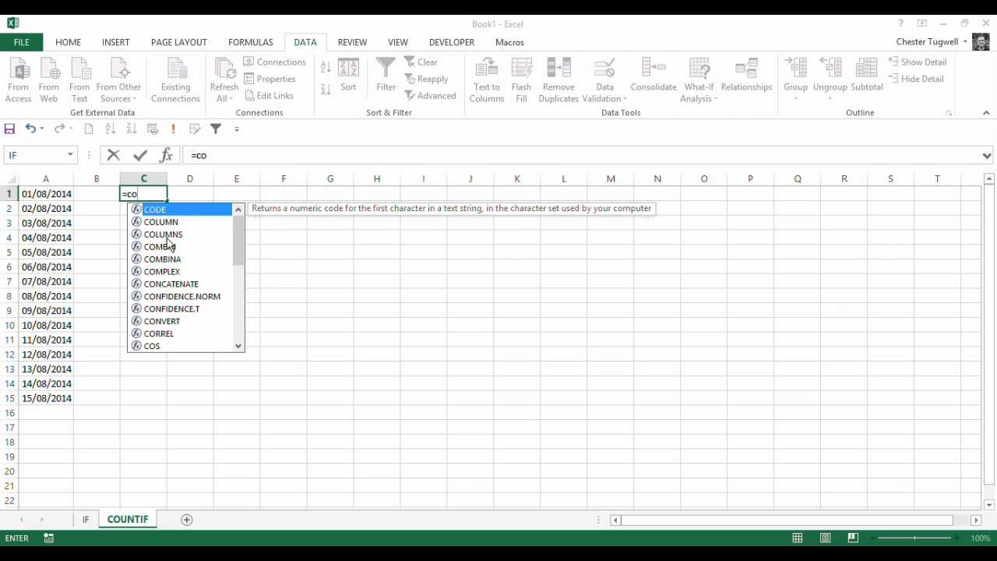
pyautogui.write('untifs')
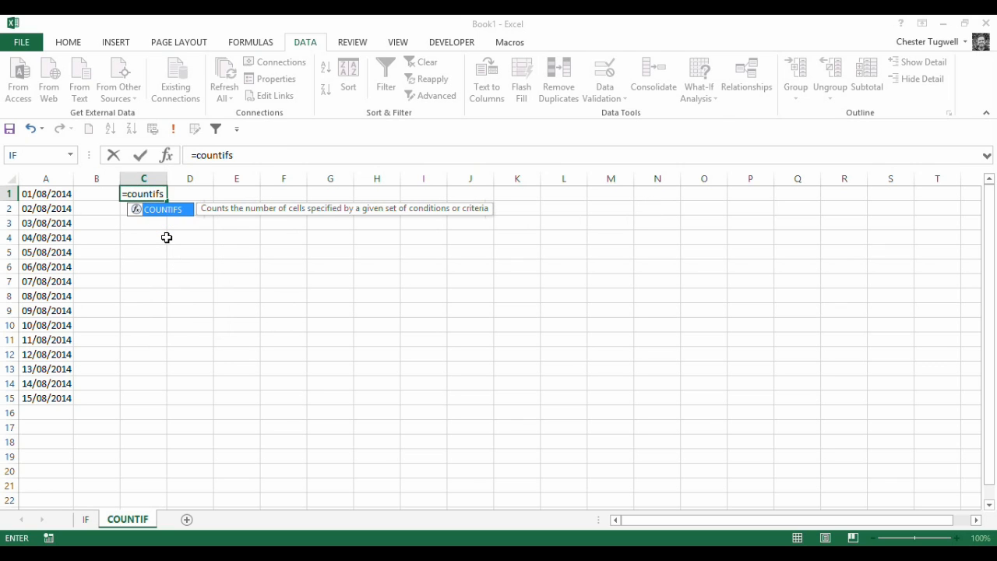
pyautogui.write('(')
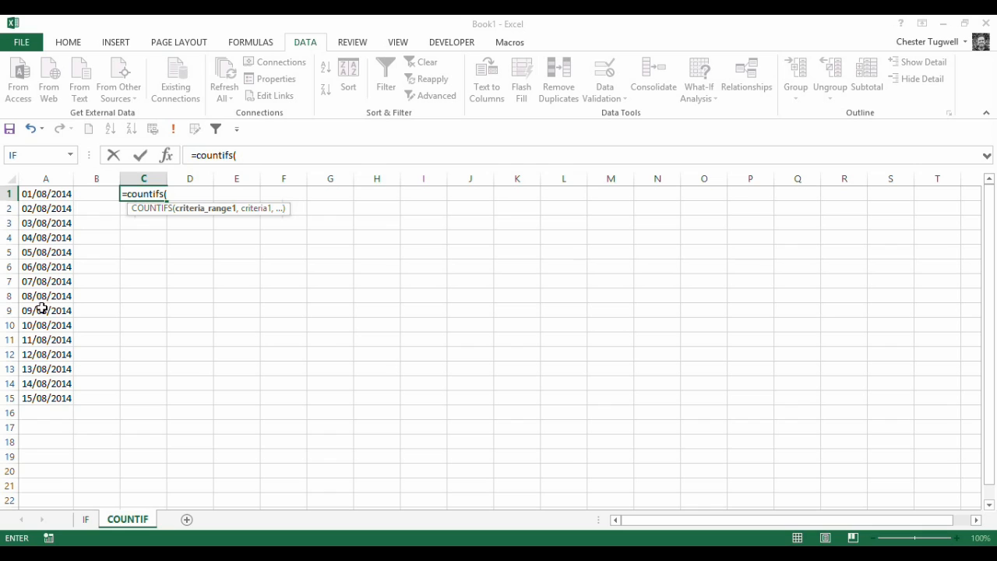
pyautogui.moveTo(37, 293)
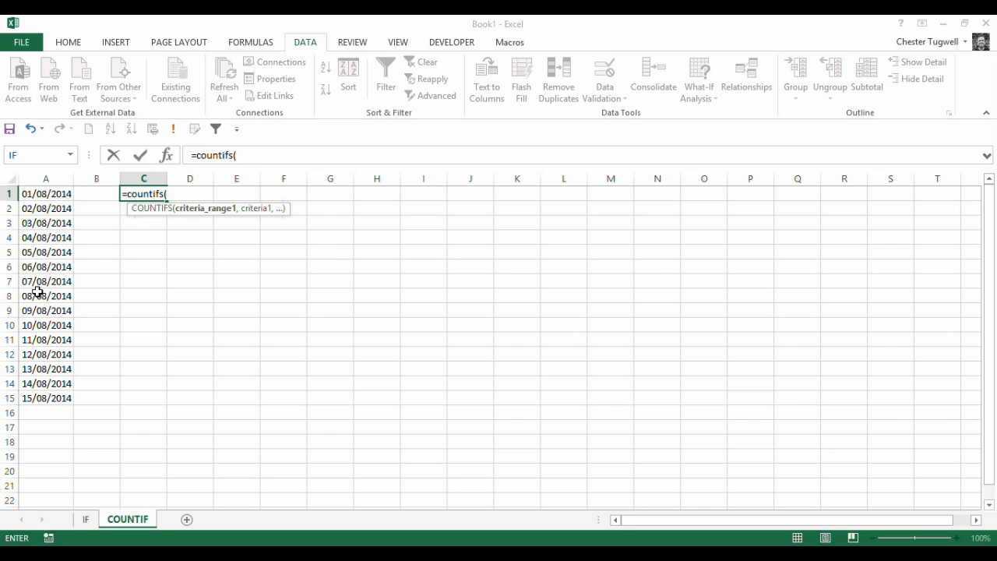
pyautogui.moveTo(50, 203)
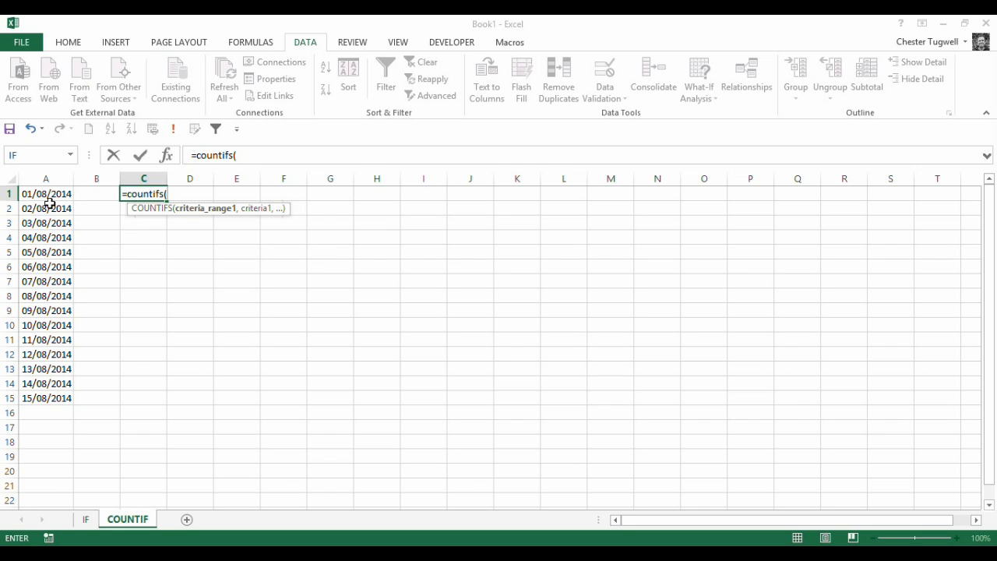
# Give COUNTIFS range A1:A15 with unquoted criterion <07/08/2014, which Excel rejects
pyautogui.moveTo(47, 193); pyautogui.dragTo(47, 399)
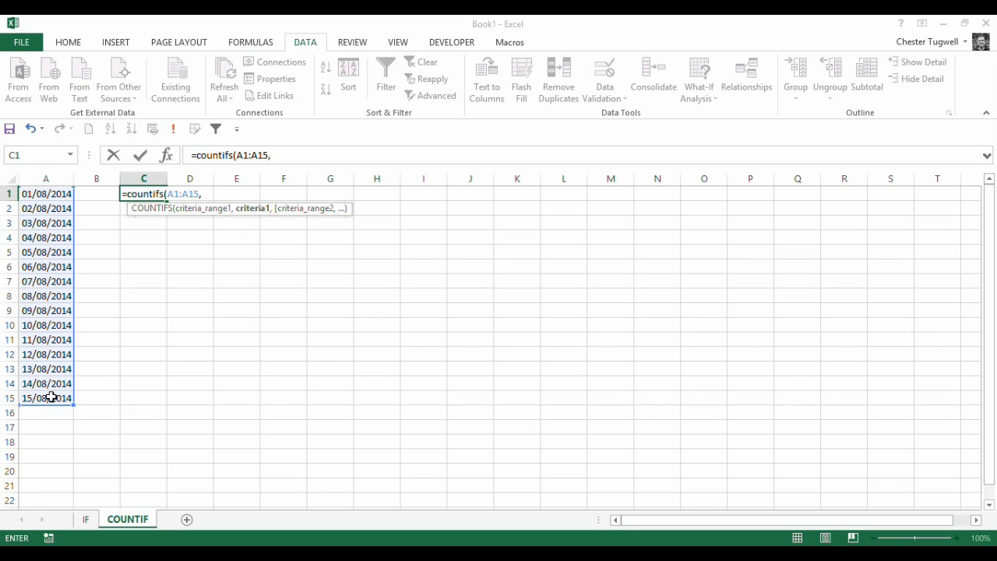
pyautogui.write('<')
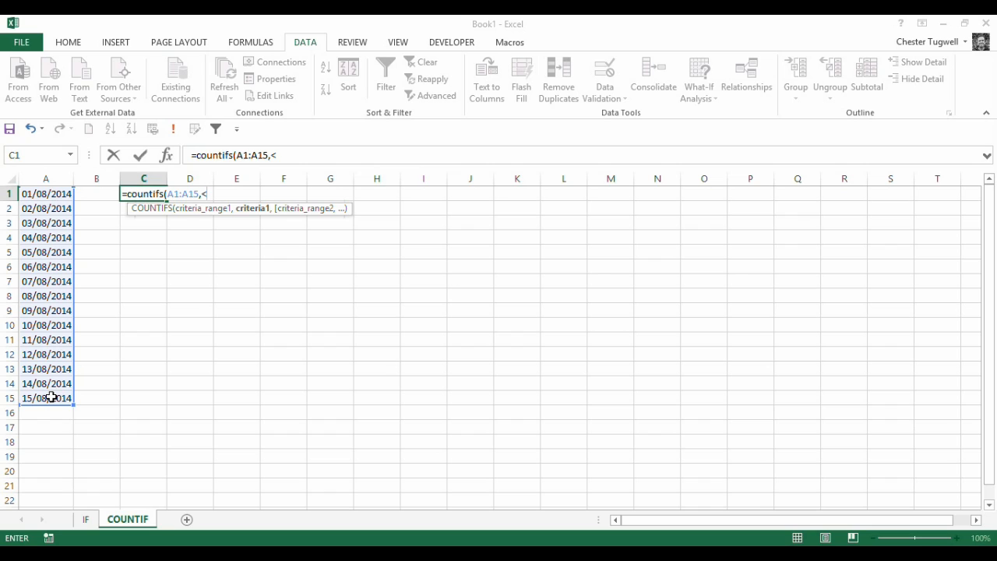
pyautogui.write('07/08/2')
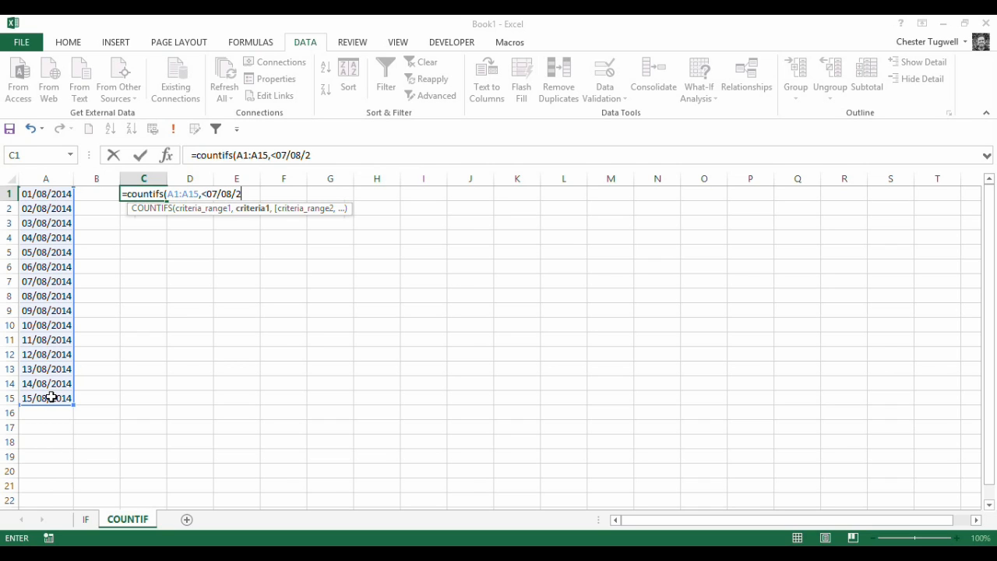
pyautogui.write('014')
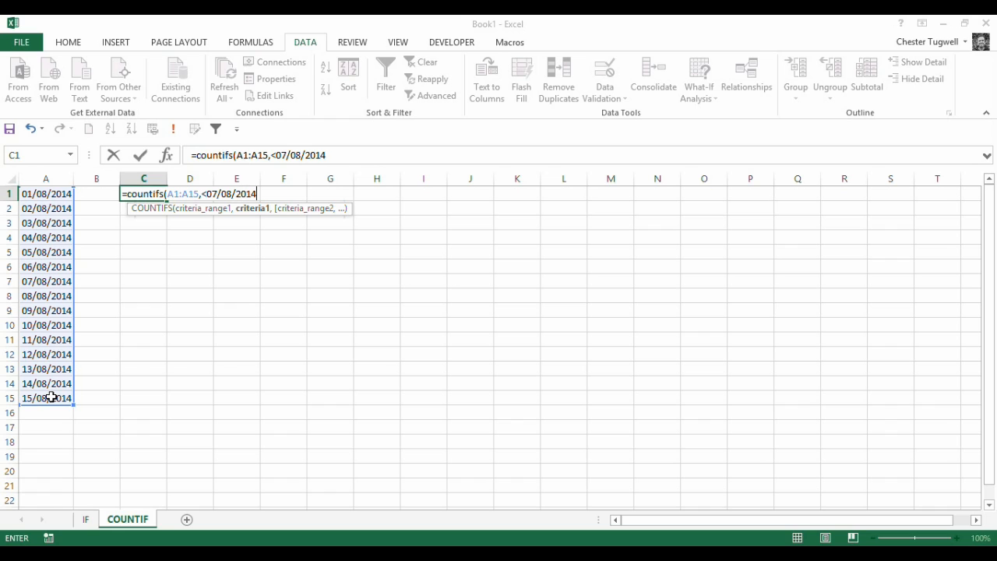
pyautogui.write(')')
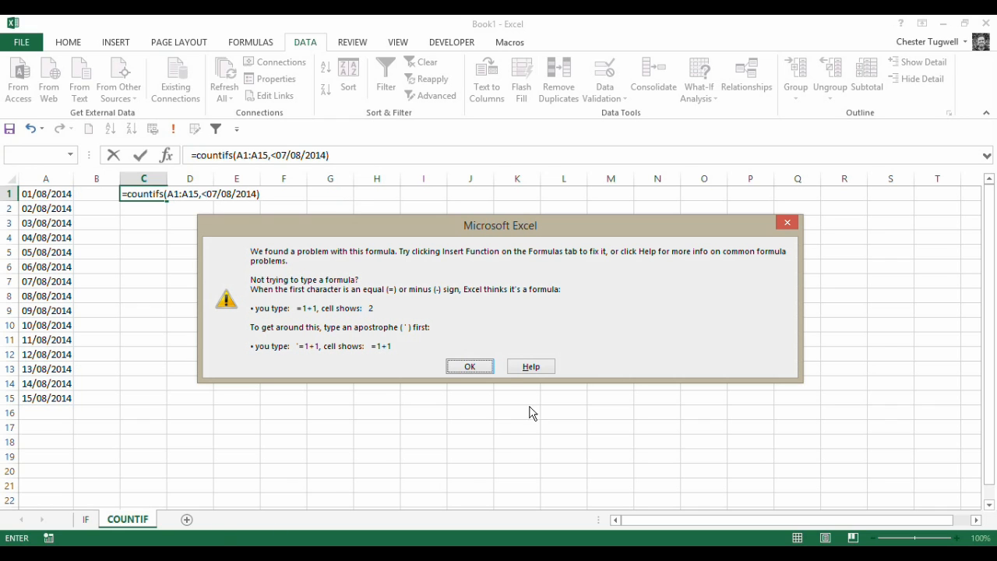
# Quote the criterion as "<07/08/2014" so COUNTIFS in C1 returns 6
pyautogui.click(469, 366)
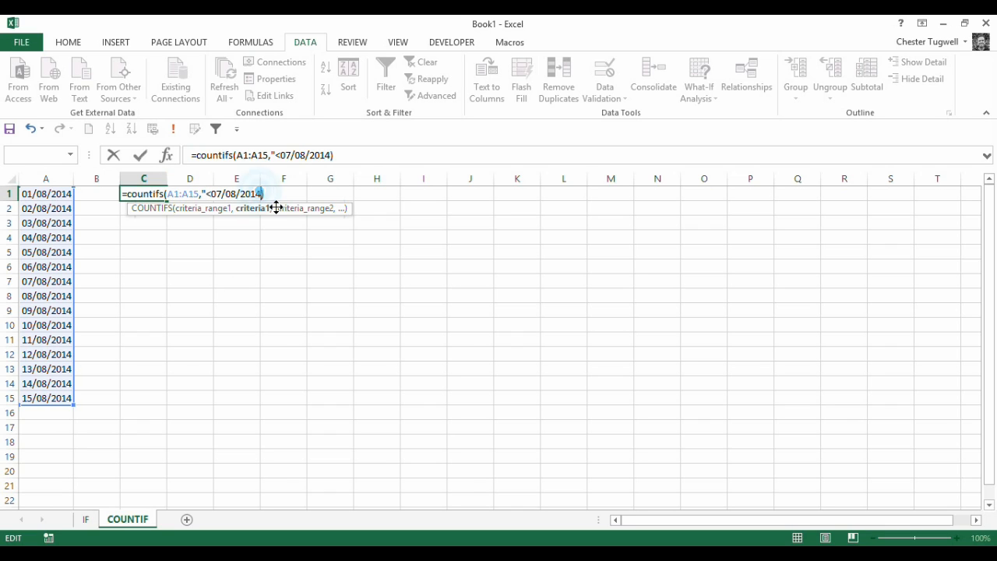
pyautogui.write('"')
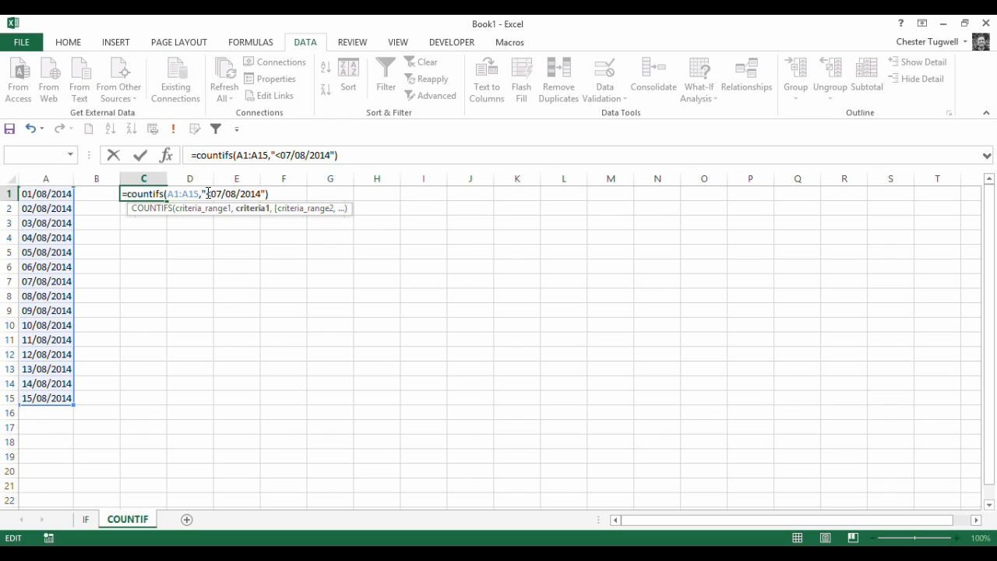
pyautogui.press('enter')
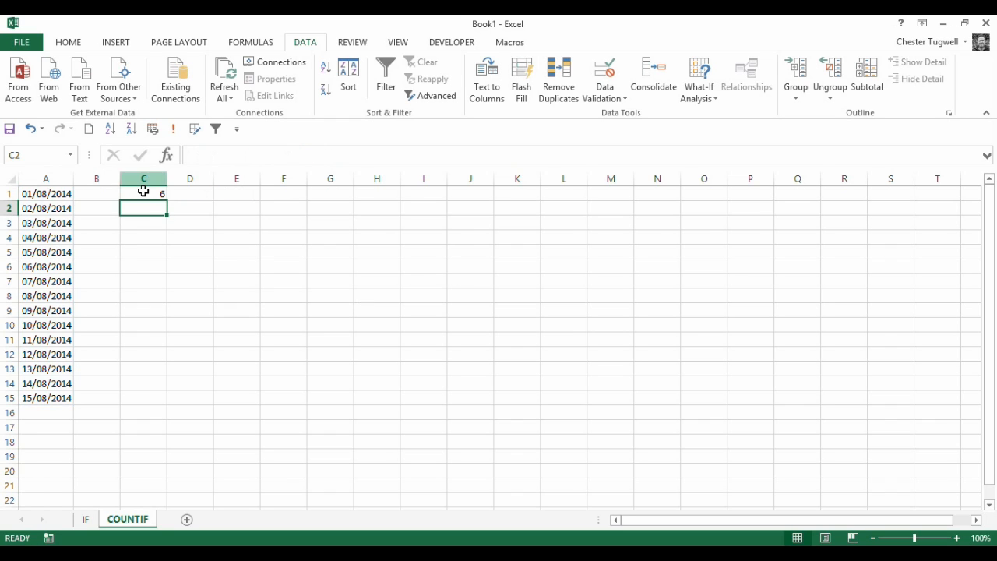
pyautogui.click(143, 193)
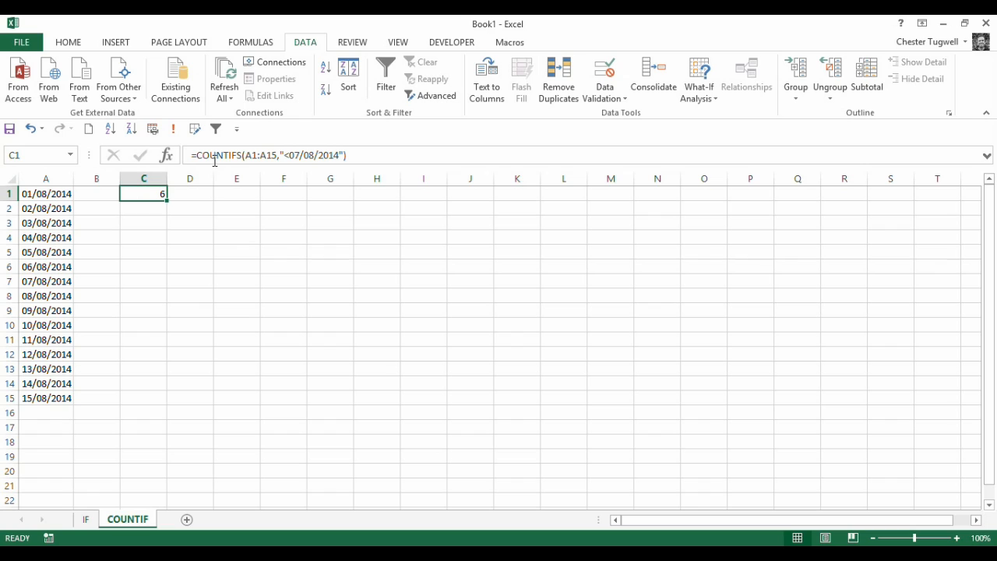
pyautogui.moveTo(271, 274)
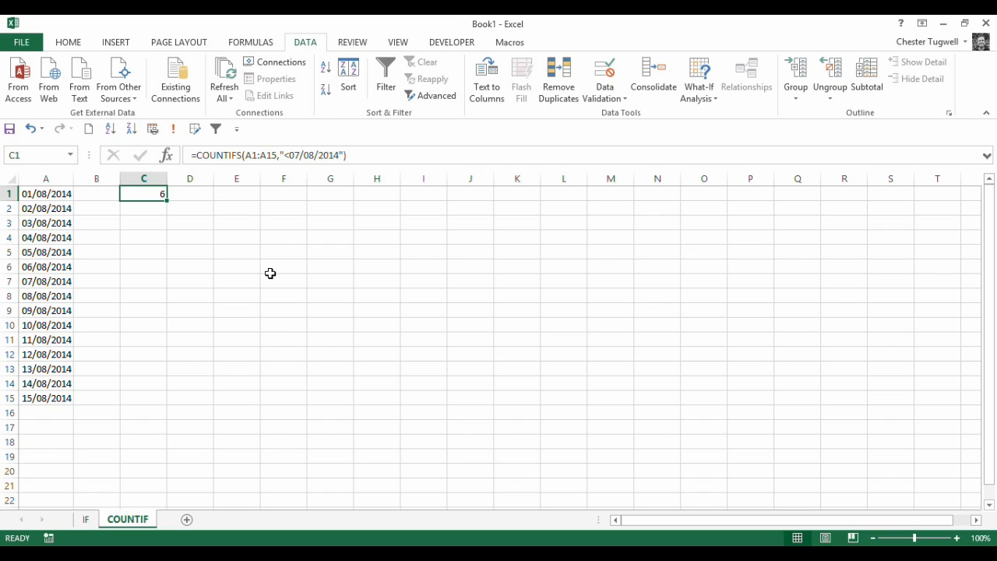
pyautogui.click(143, 209)
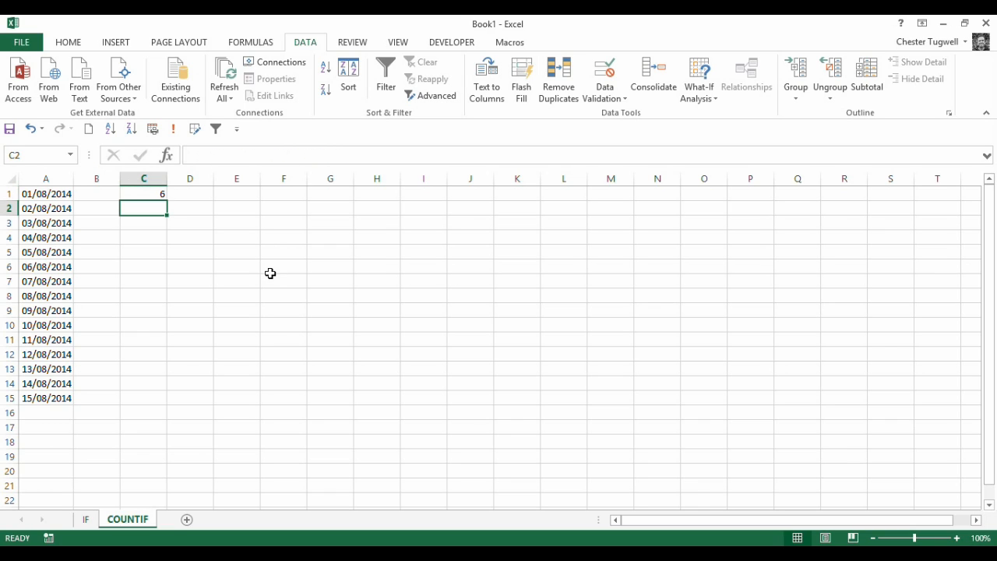